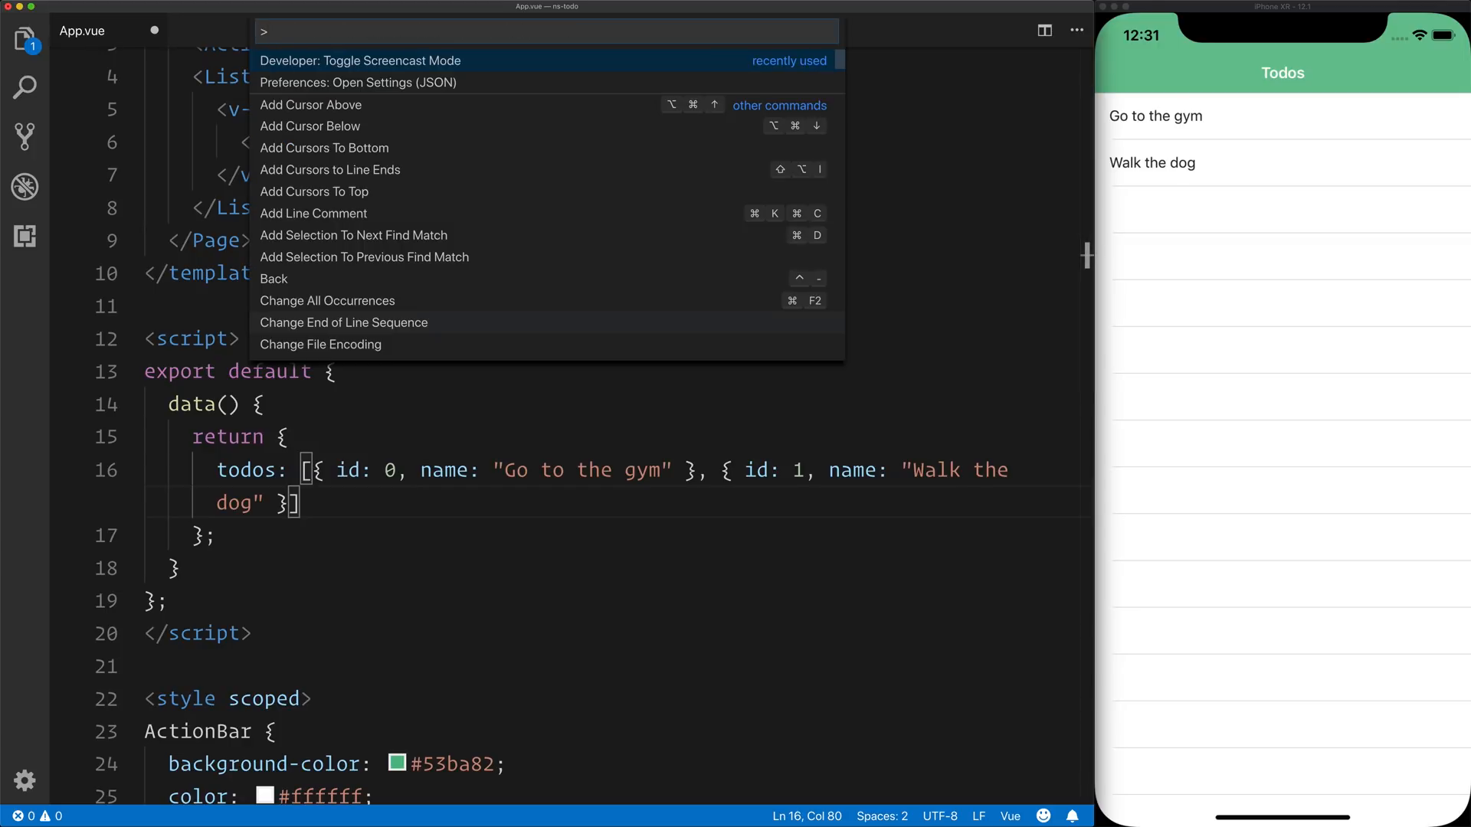
# Step: Toggle Screencast Mode on from the Command Palette so pressed keys show on screen
pyautogui.write('S')
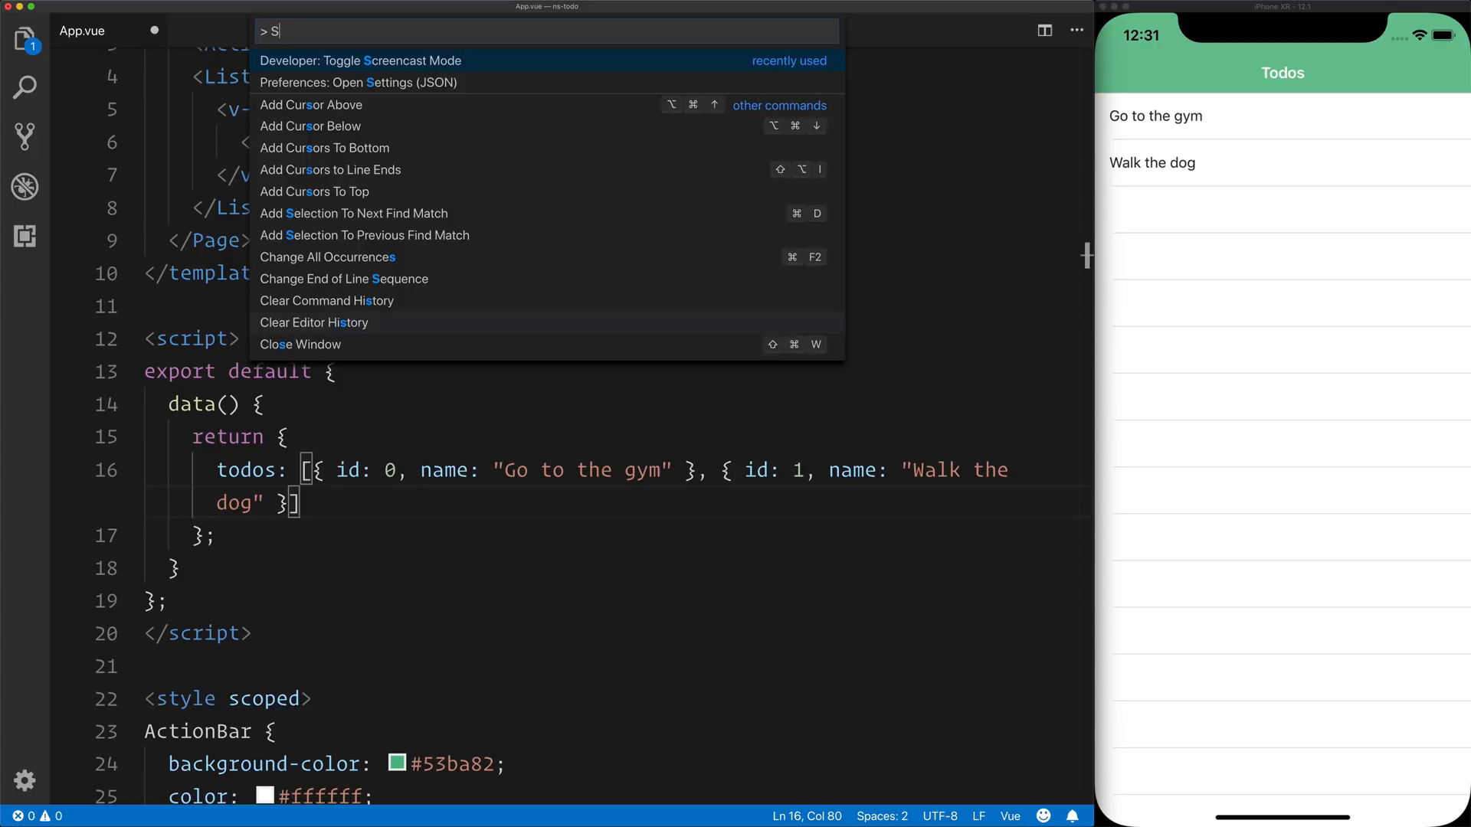
pyautogui.press('Escape')
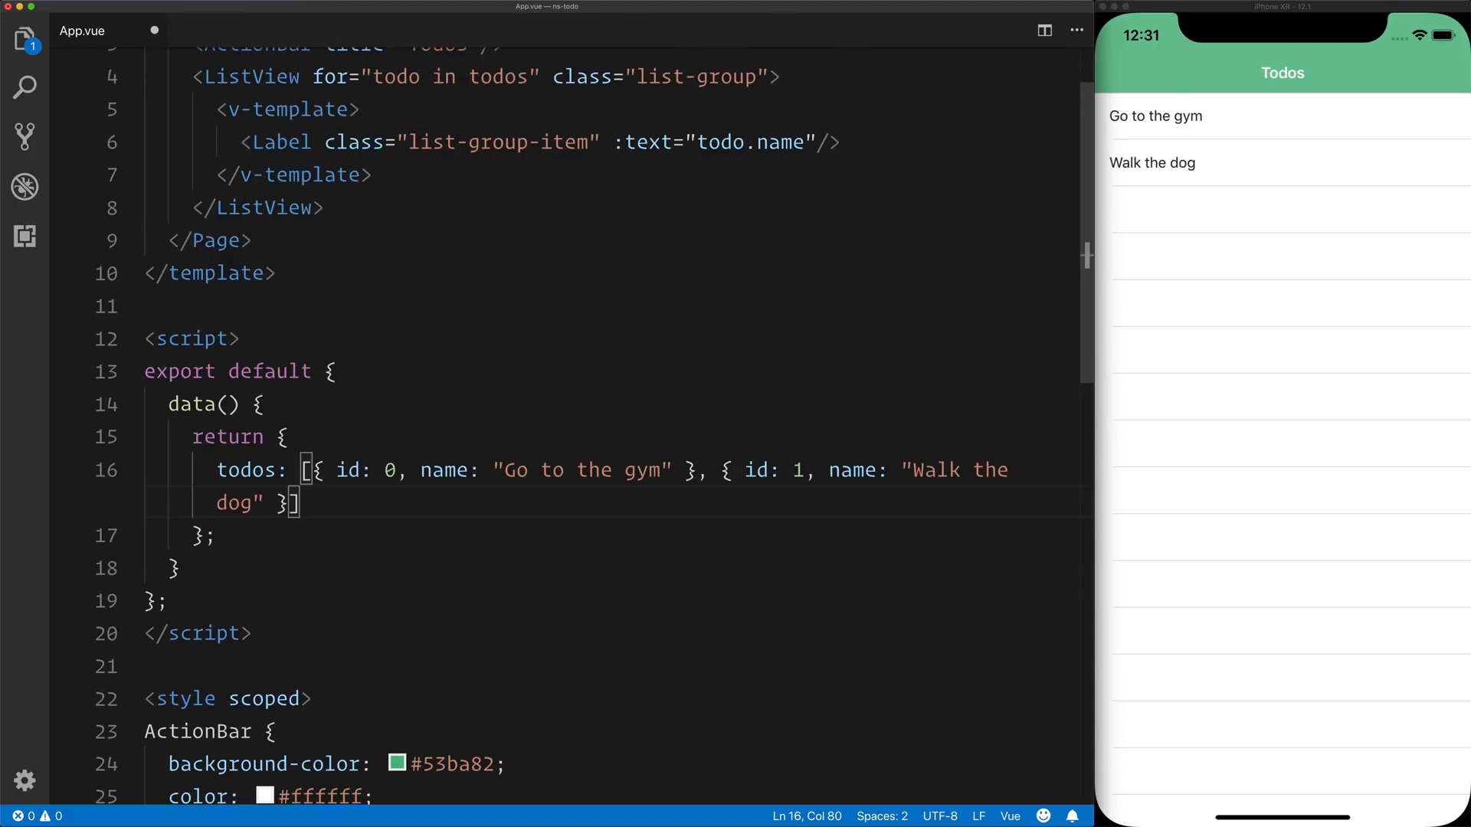
# Step: Add a third todo { id: 3, name: 'Making a video!' } to the todos array on line 16
pyautogui.write(',')
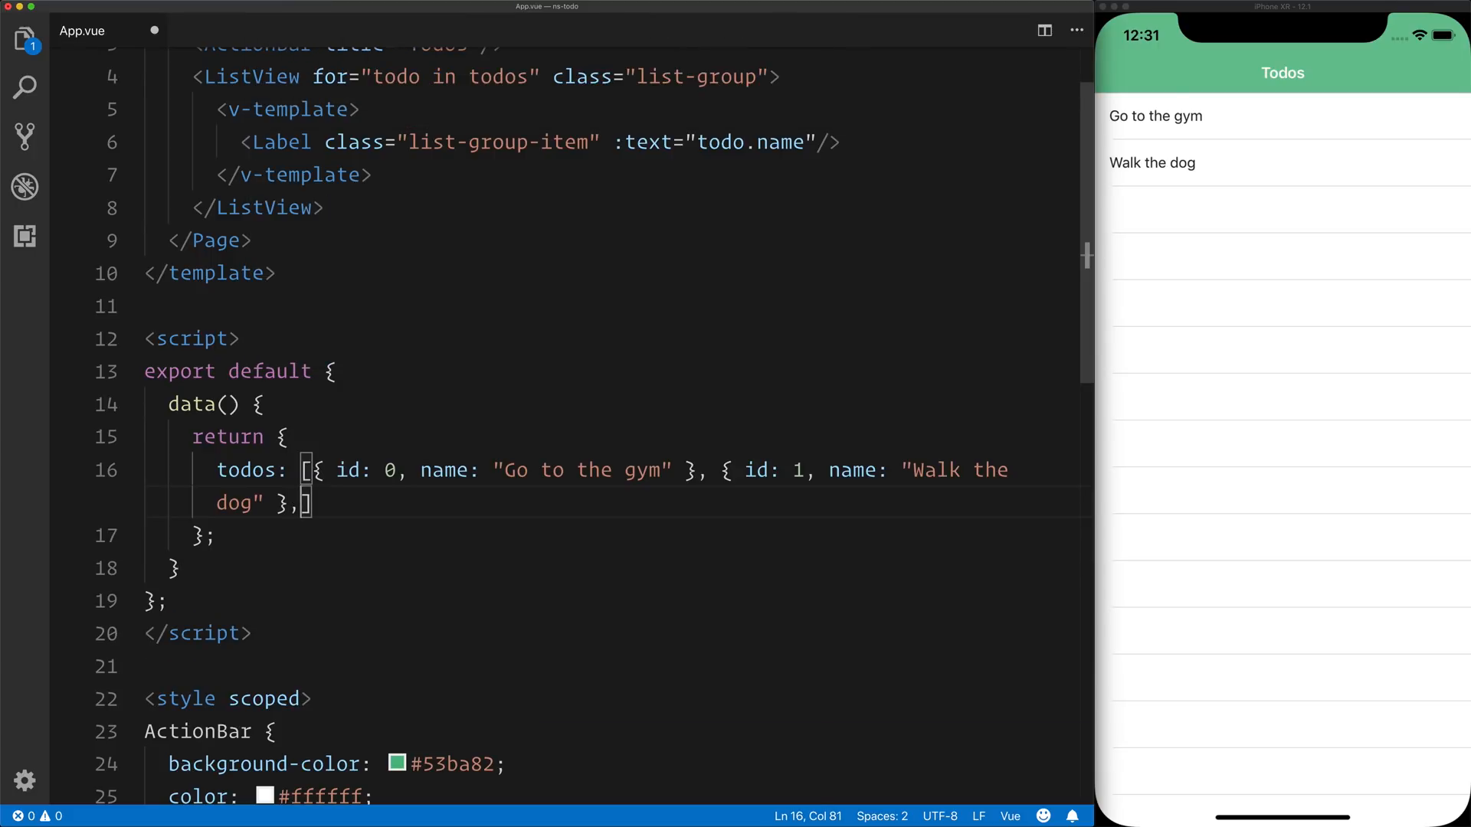
pyautogui.scroll(-3)
pyautogui.write(' { id: 3,')
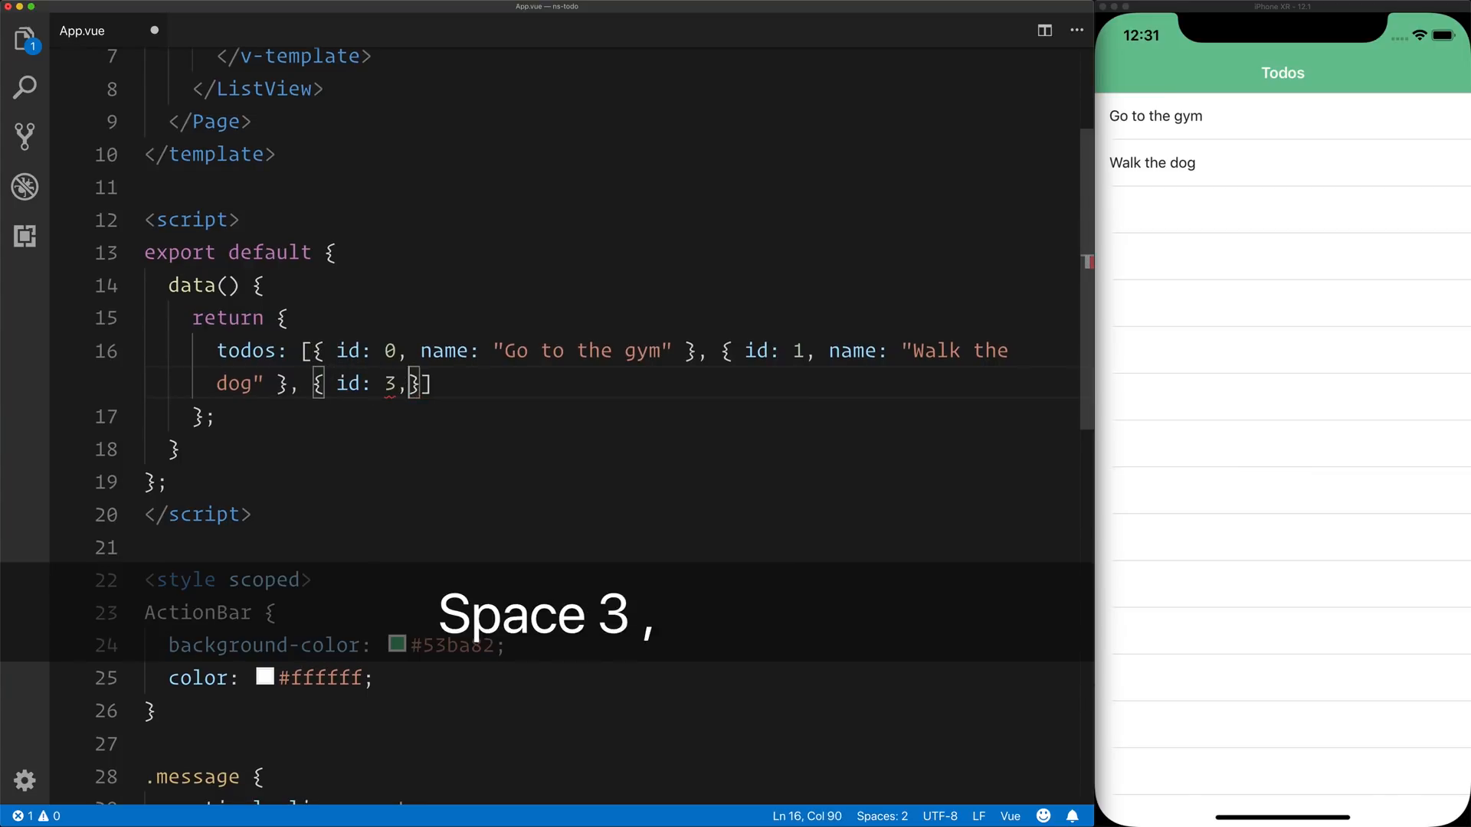
pyautogui.write("name: ''")
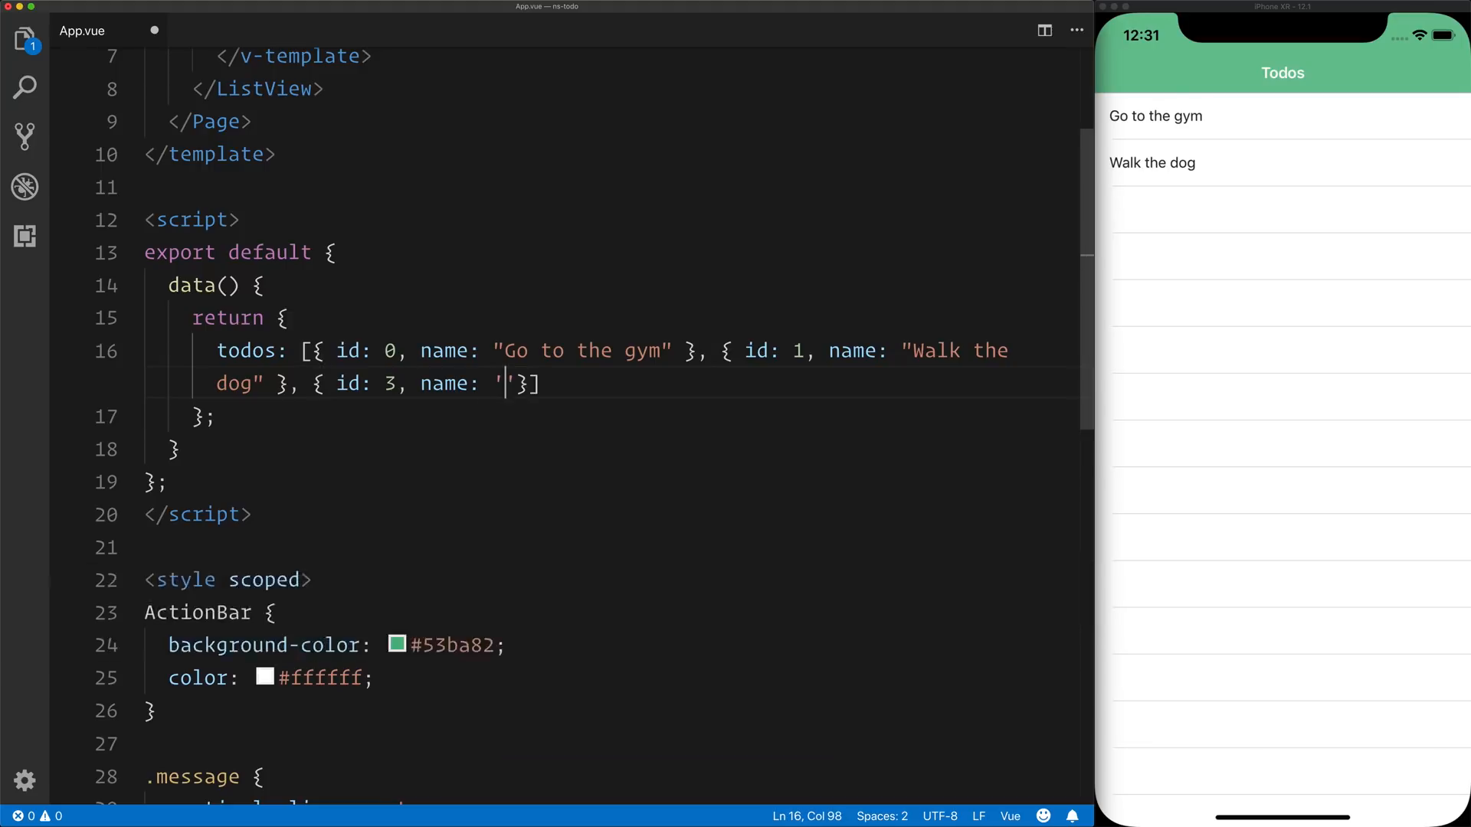
pyautogui.write('Making a video!')
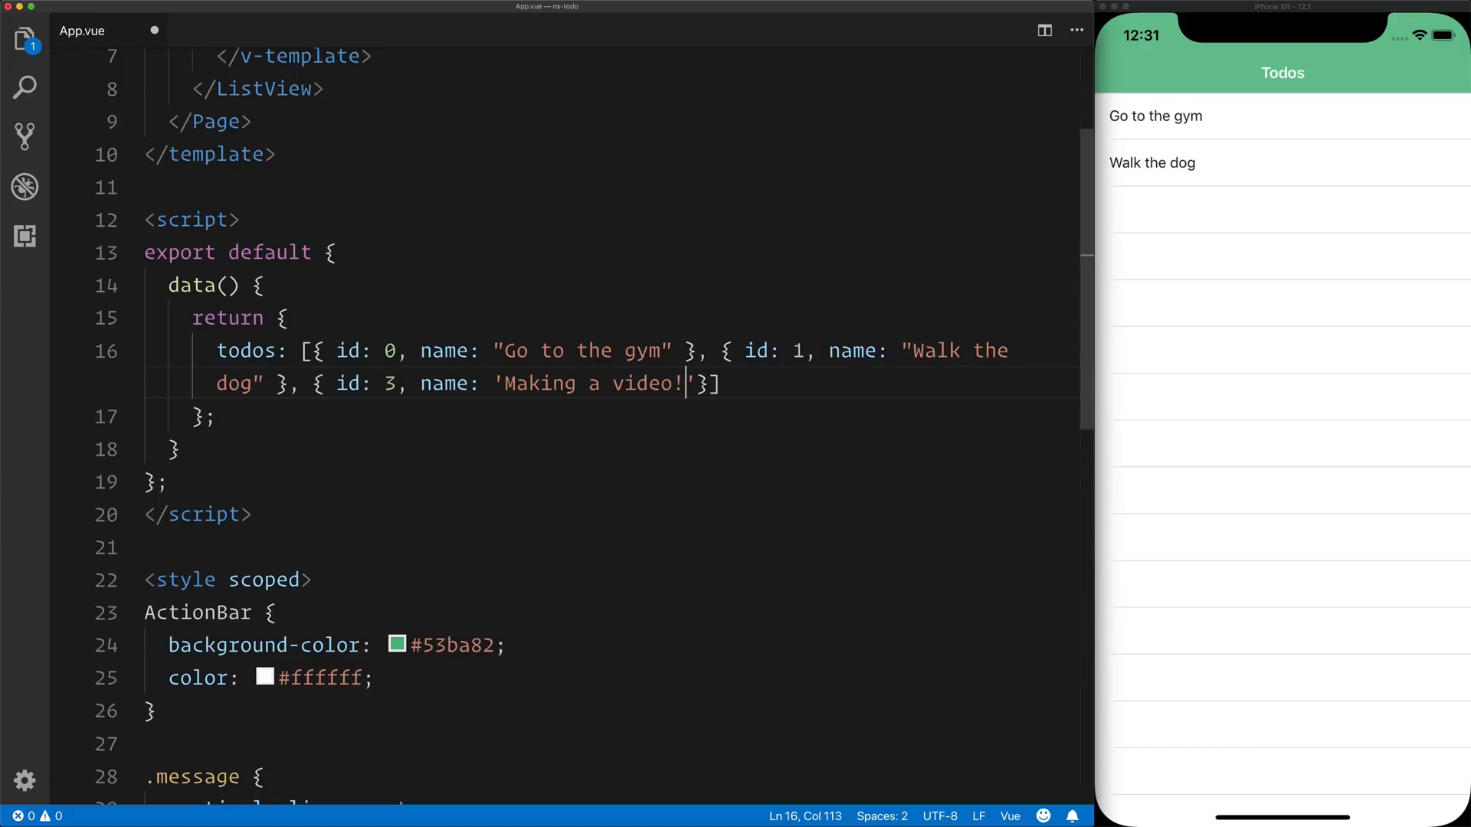
pyautogui.click(25, 236)
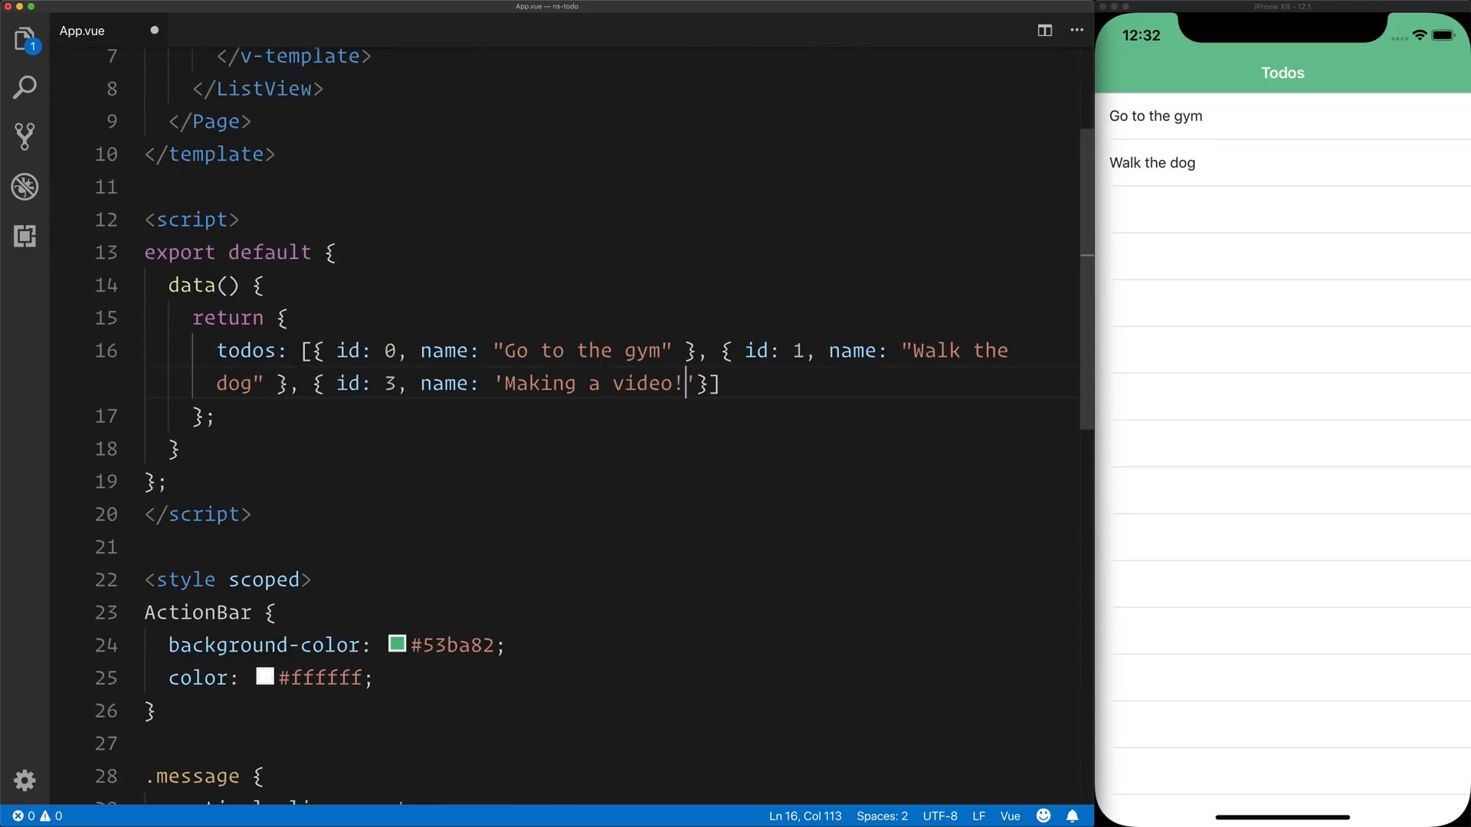
# Step: Dismiss the Quick Open file list and save App.vue so no unsaved changes remain
pyautogui.press('cmd+p')
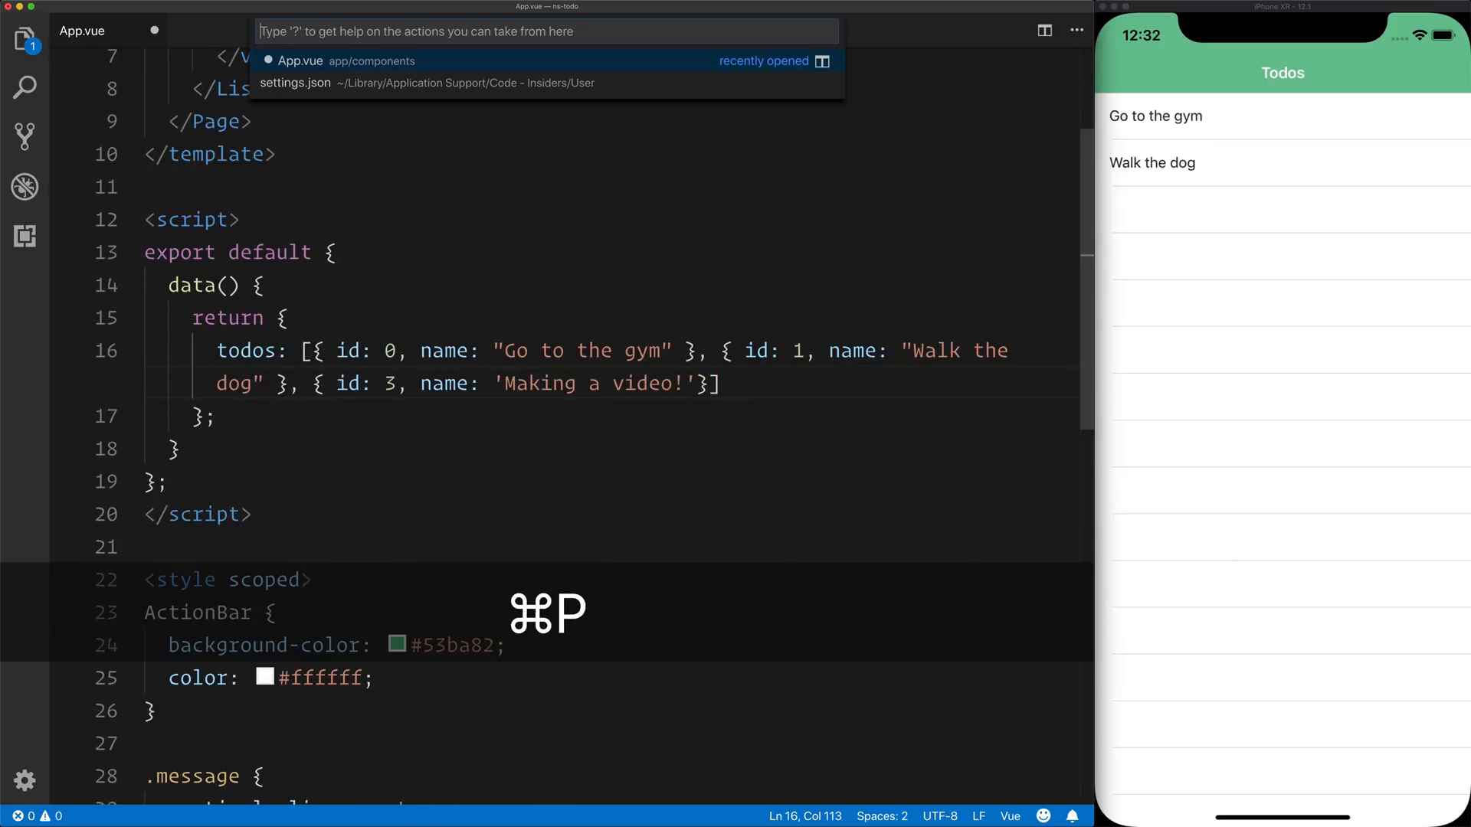
pyautogui.press('Escape')
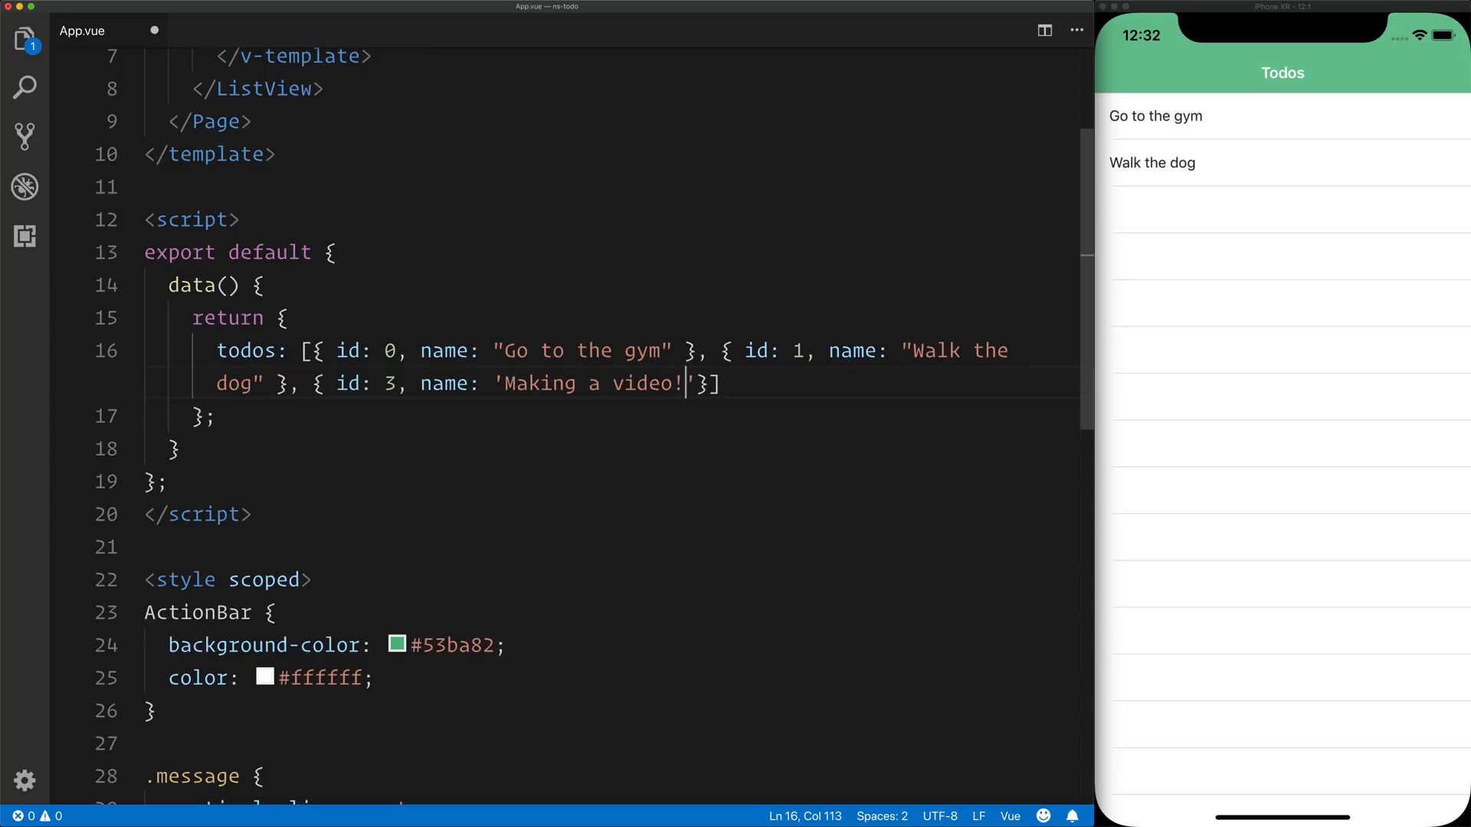